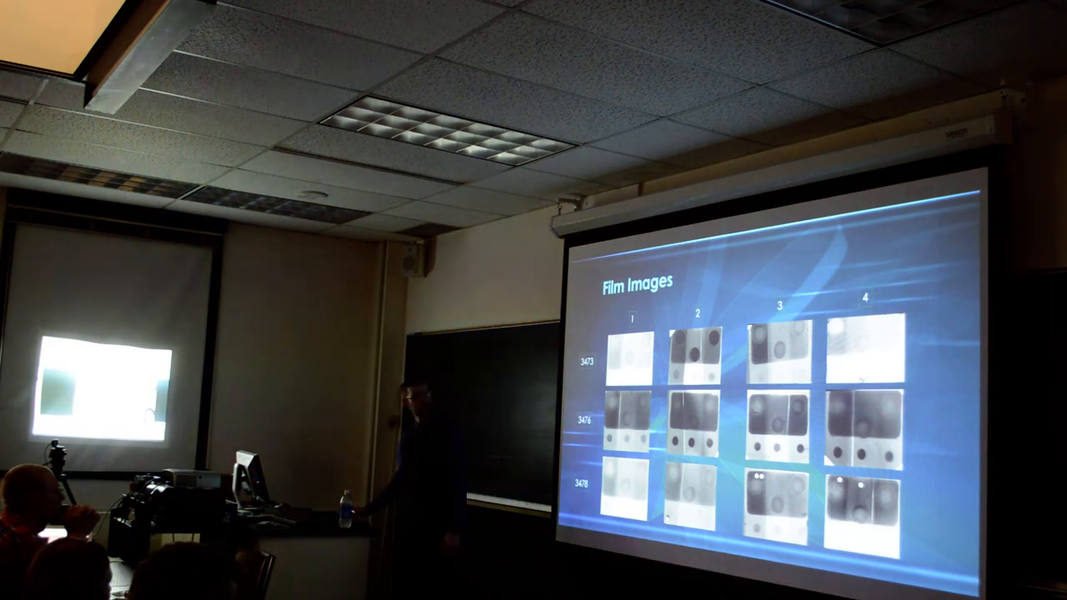
key("Right")
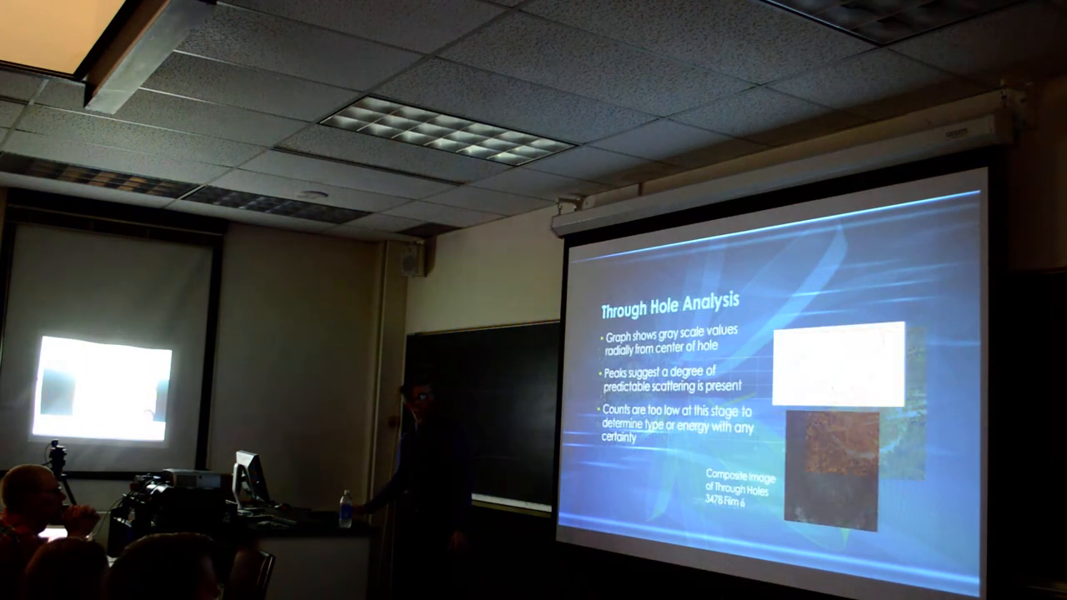
key("right")
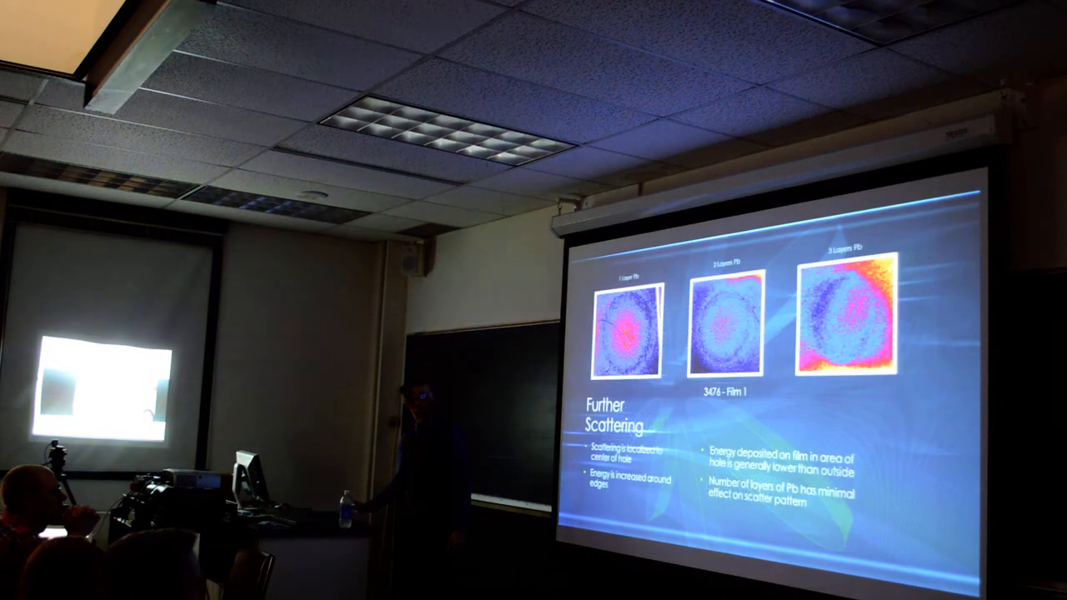